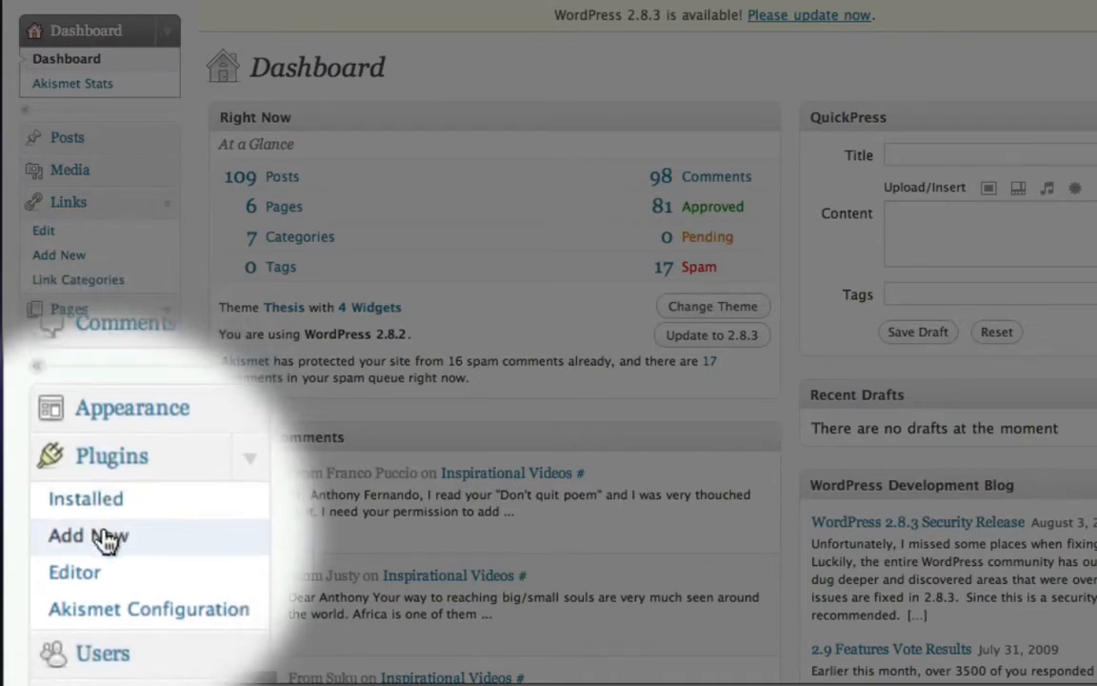
- Search the WordPress plugin directory for 'Pretty link' from the Add New plugins page
left_click(86, 535)
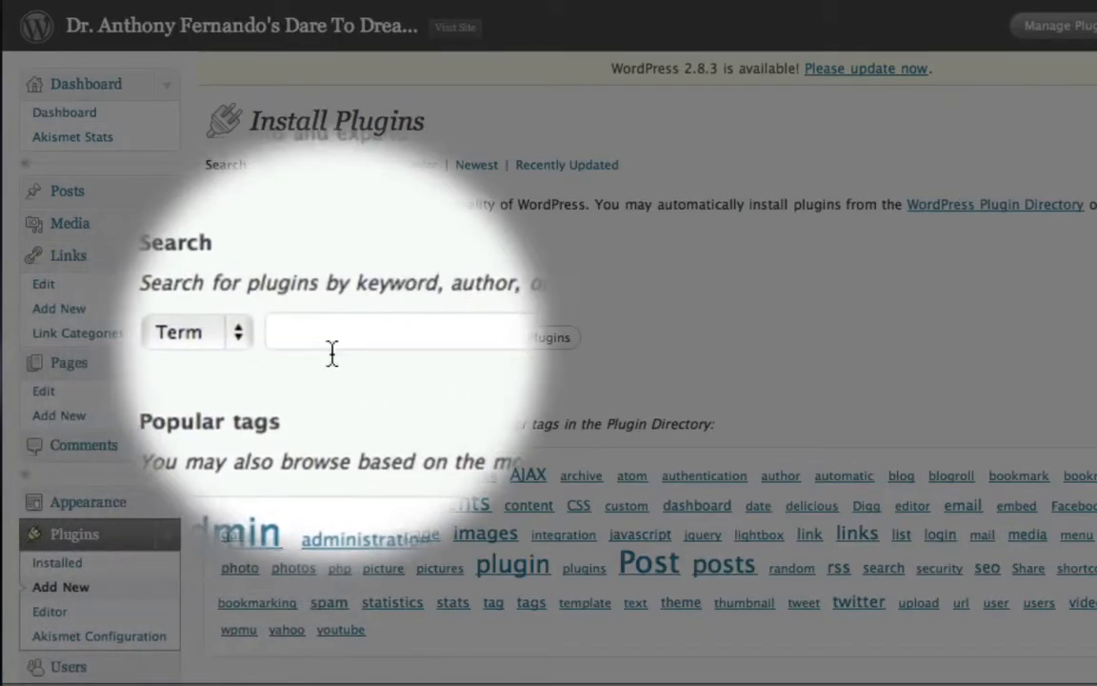
type("Pretty link")
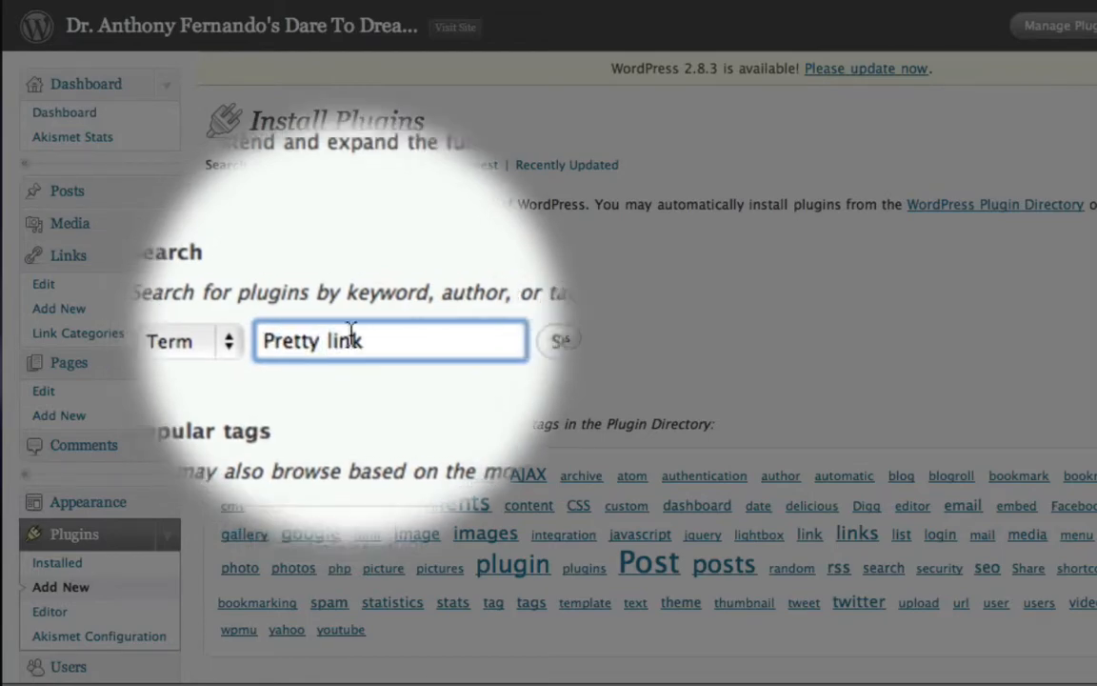
left_click(559, 340)
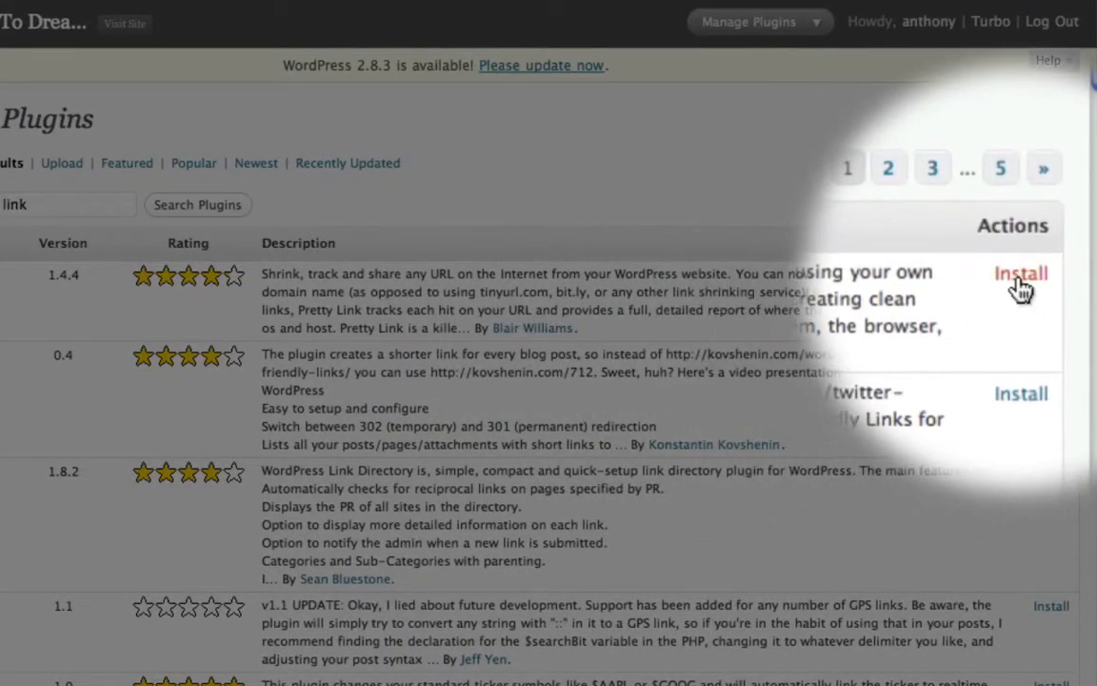
mouse_move(1021, 273)
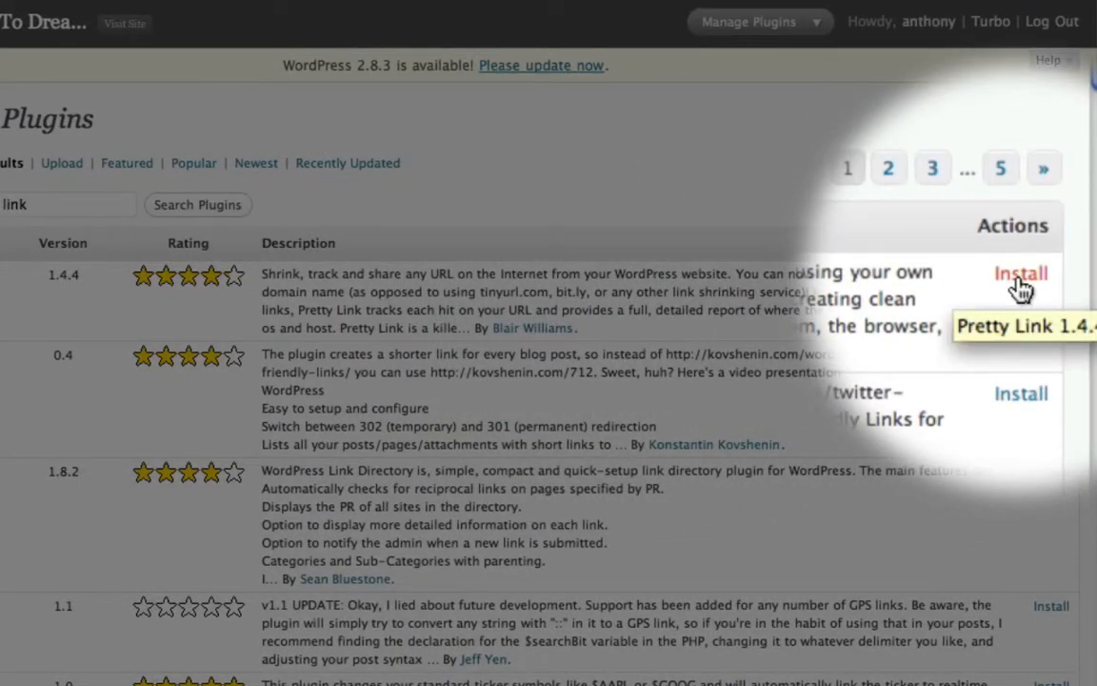
- Start installing the Pretty Link 1.4.4 plugin from its details page
left_click(1020, 273)
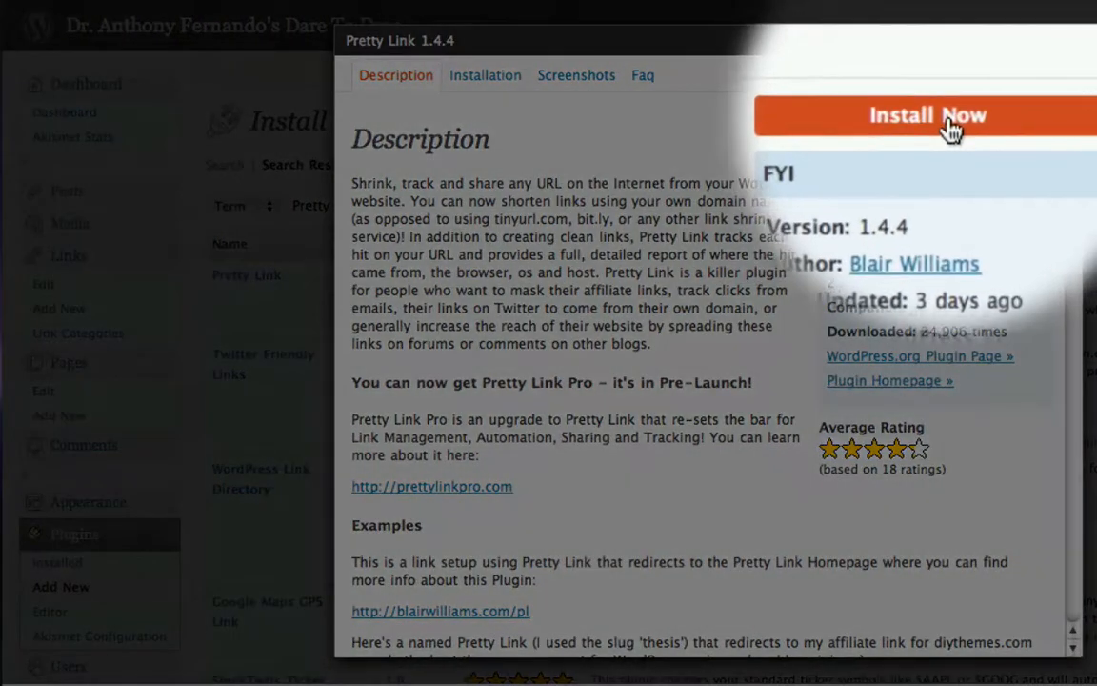
left_click(927, 114)
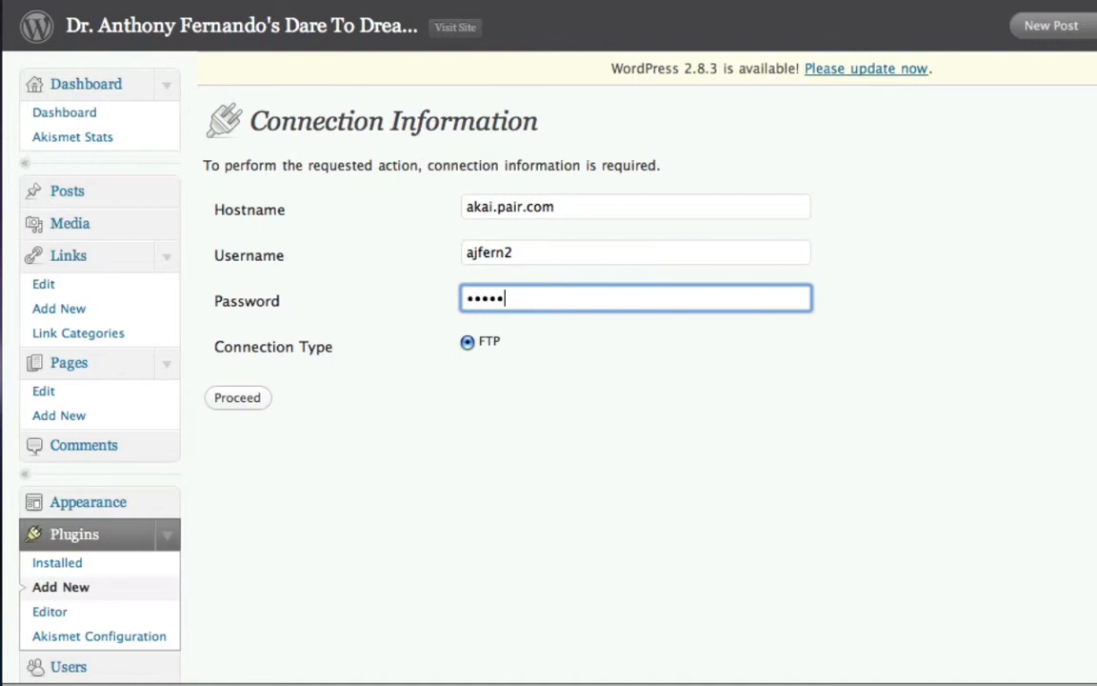
- Proceed with the FTP connection details to install Pretty Link and view the installed plugins
left_click(237, 398)
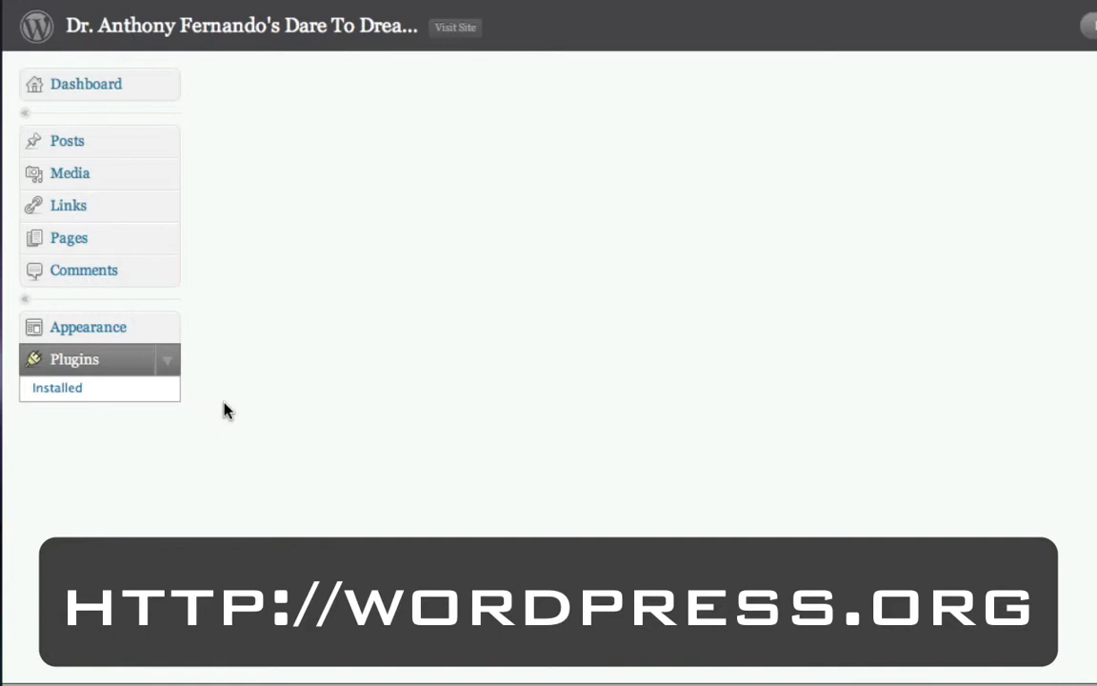
left_click(86, 83)
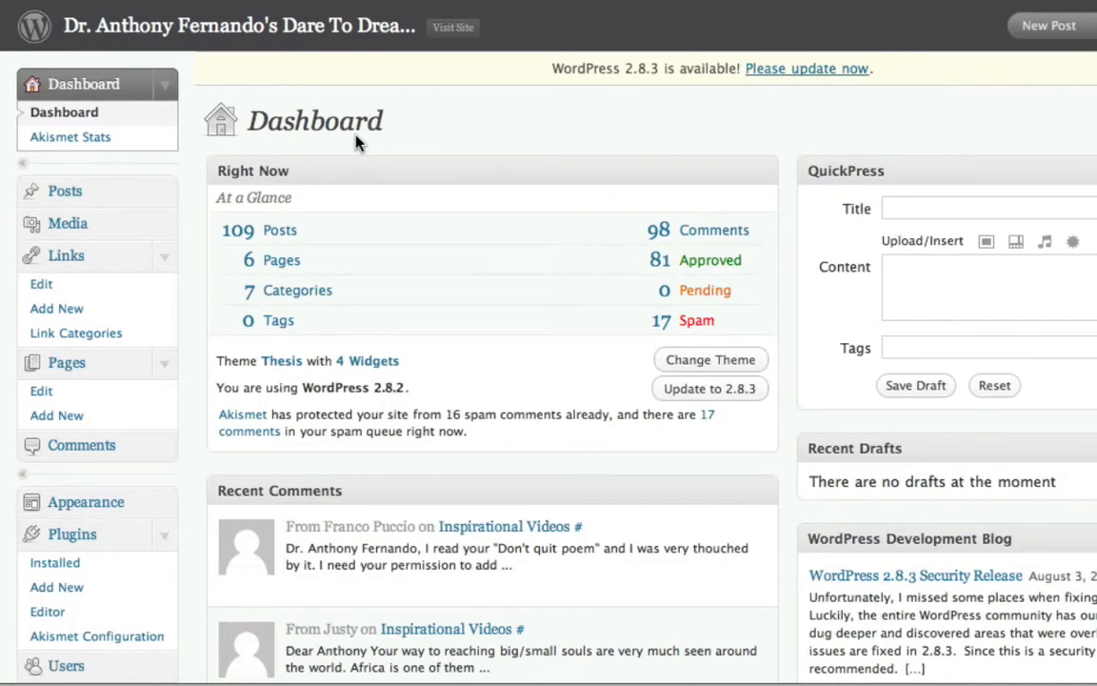
mouse_move(323, 257)
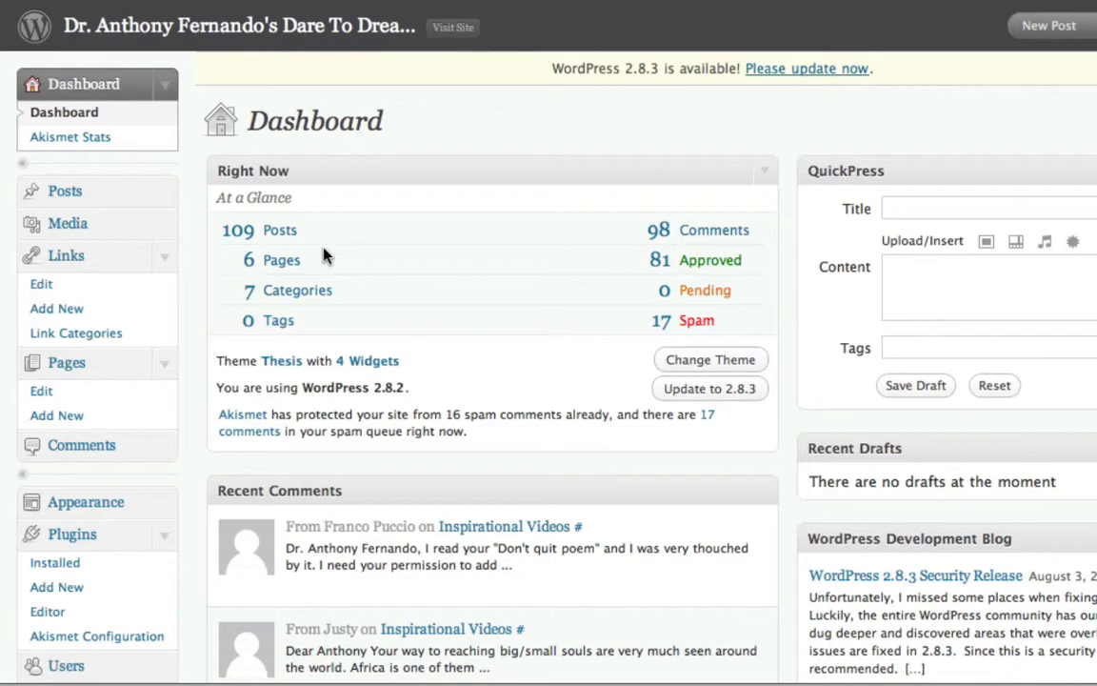
mouse_move(100, 536)
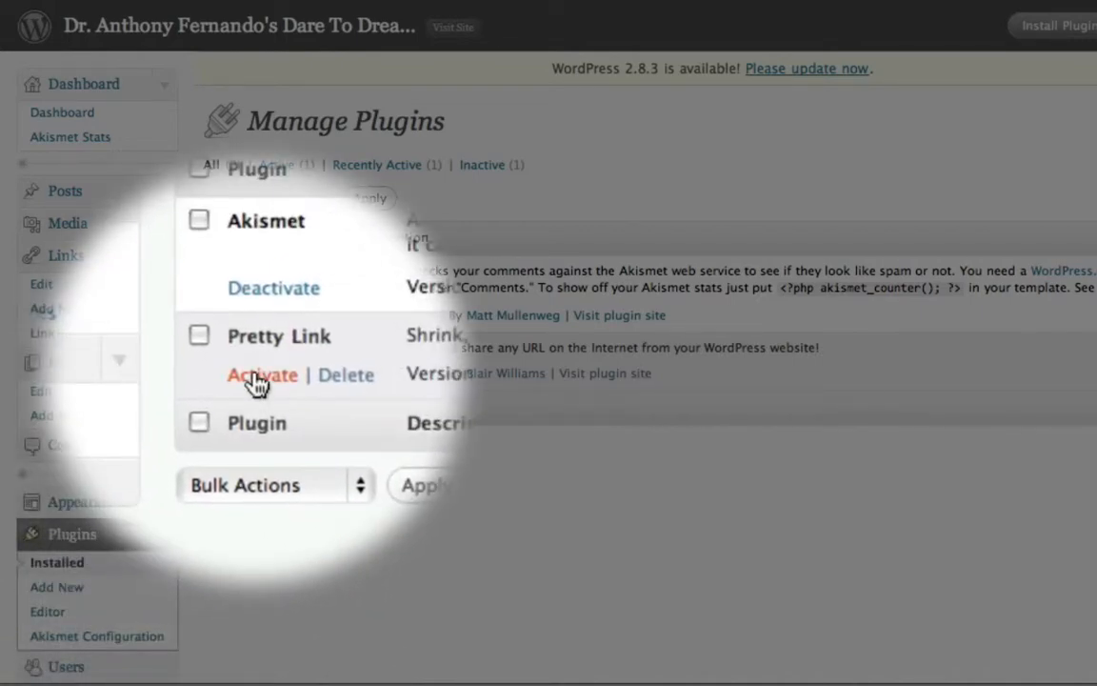
- Activate the Pretty Link plugin in the Manage Plugins list
left_click(262, 373)
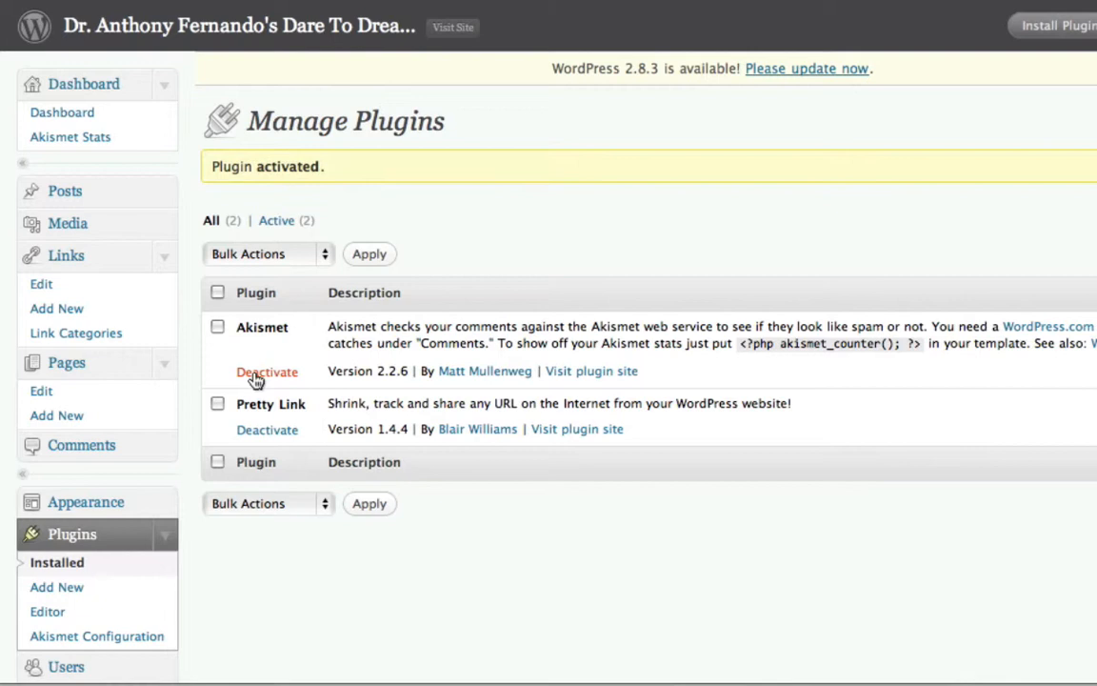
mouse_move(268, 372)
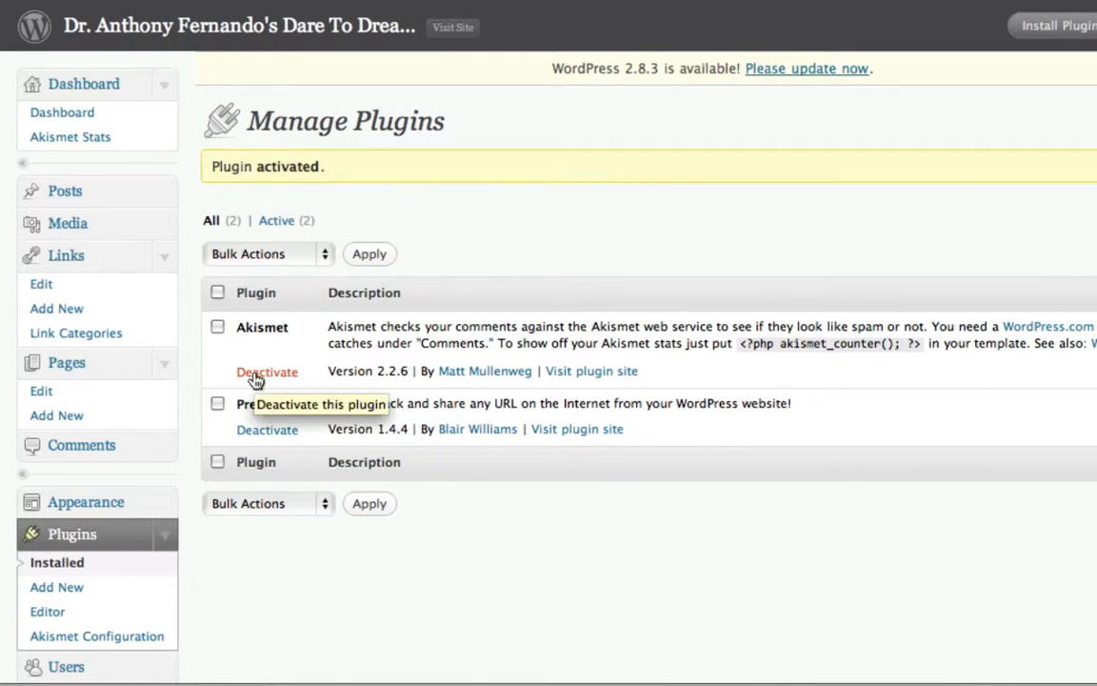
mouse_move(211, 325)
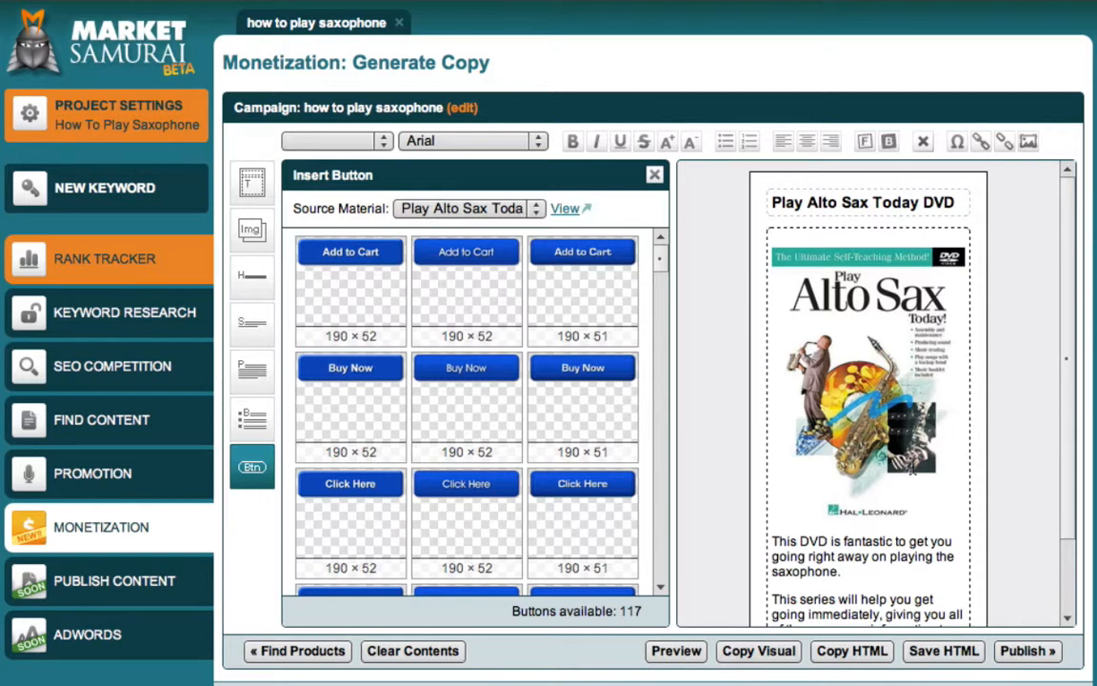
- Scroll the Insert Button panel down to the Find Out More buttons
scroll("down", 3)
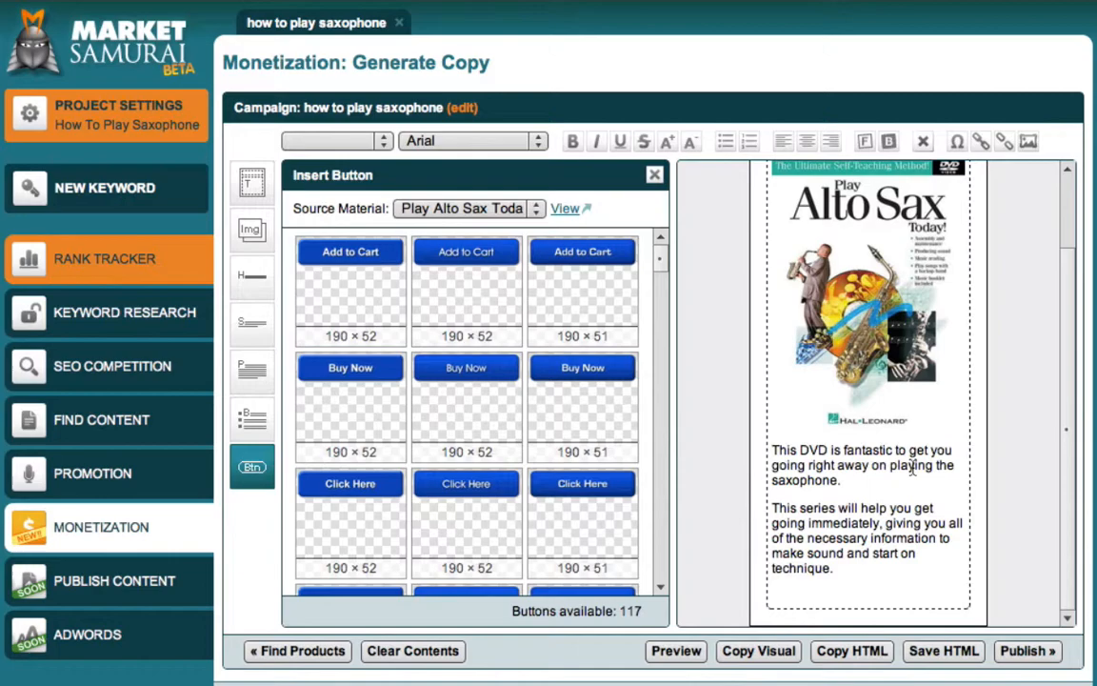
mouse_move(685, 503)
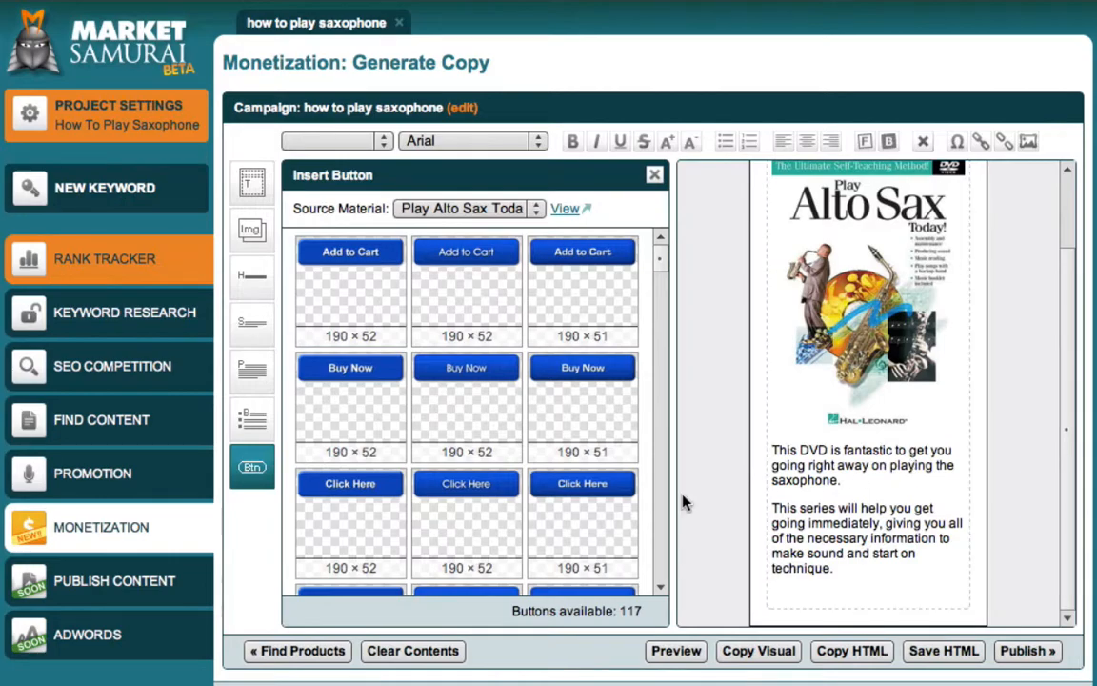
scroll("down", 3)
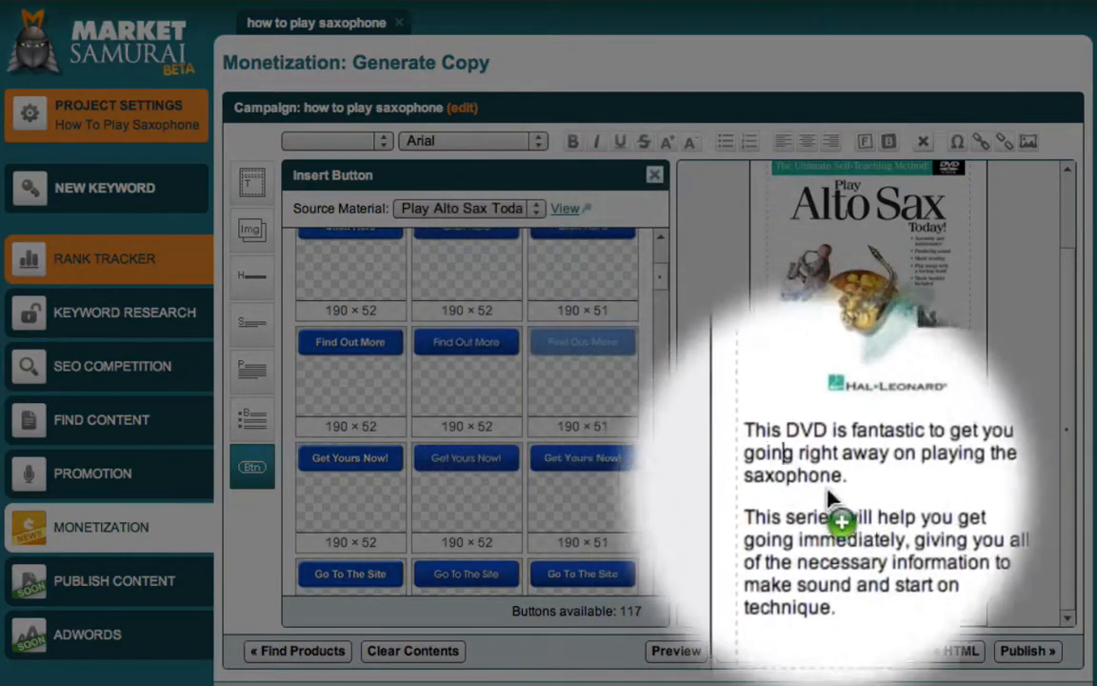
scroll("down", 3)
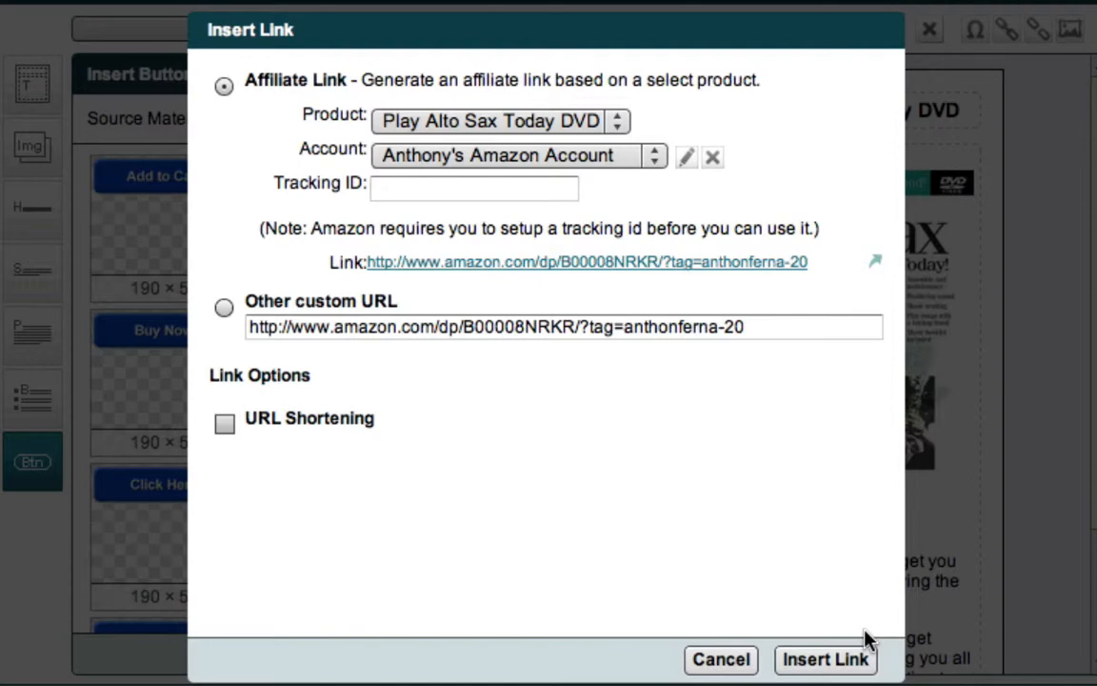
mouse_move(657, 220)
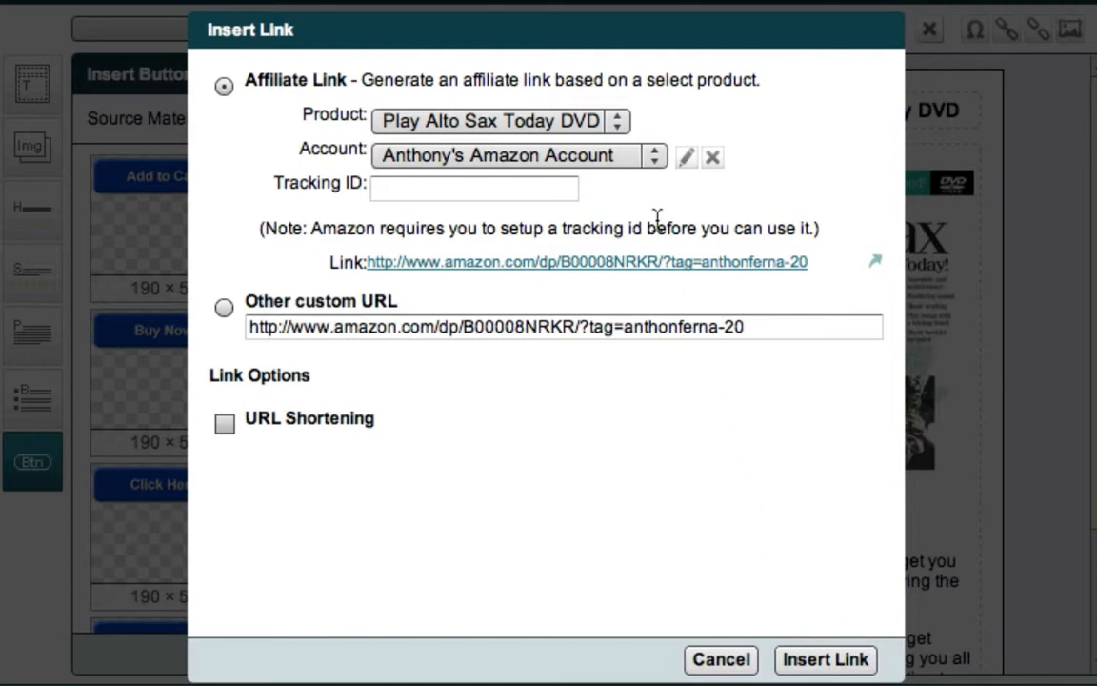
left_click(647, 156)
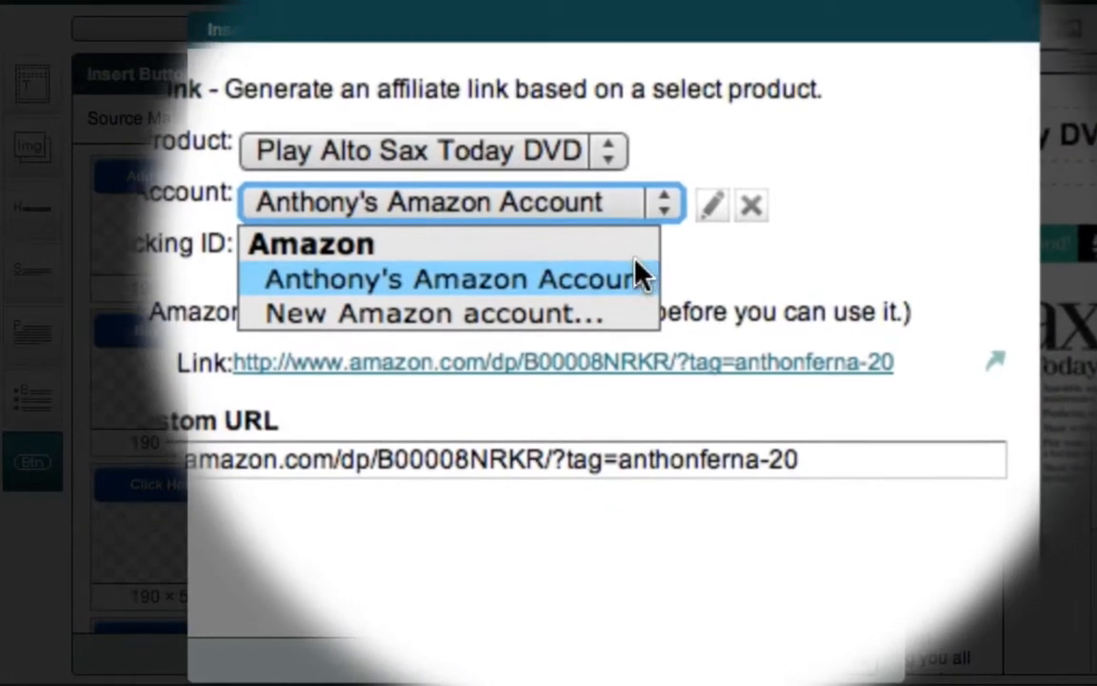
left_click(450, 278)
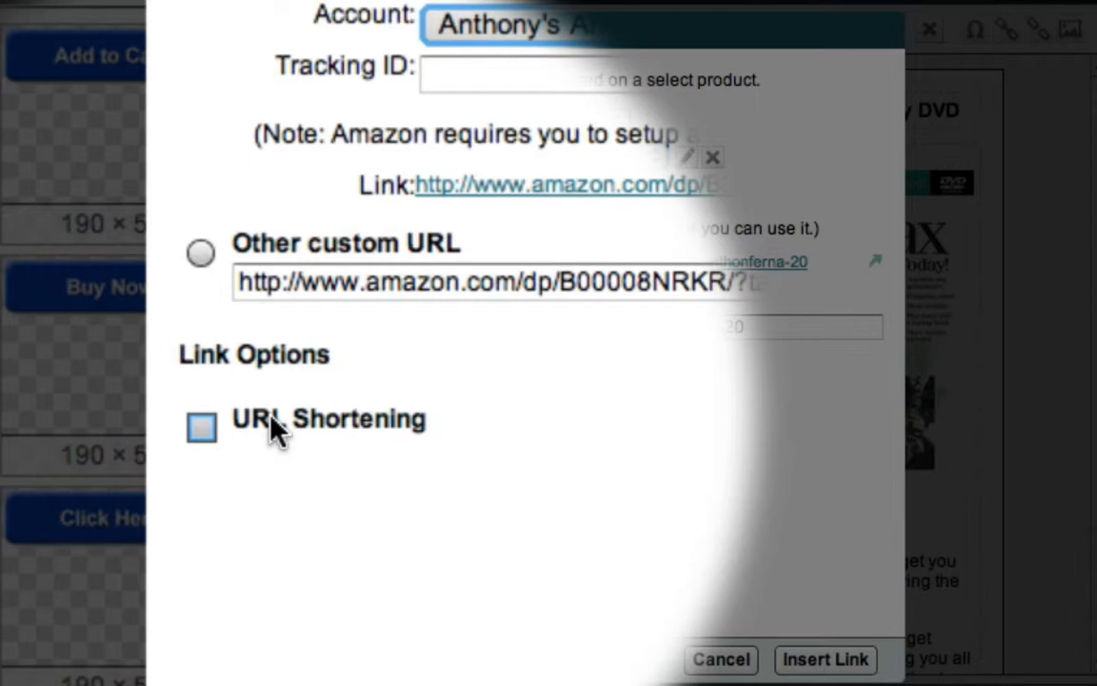
- Turn on URL shortening and choose a new WordPress blog account as the service
left_click(201, 426)
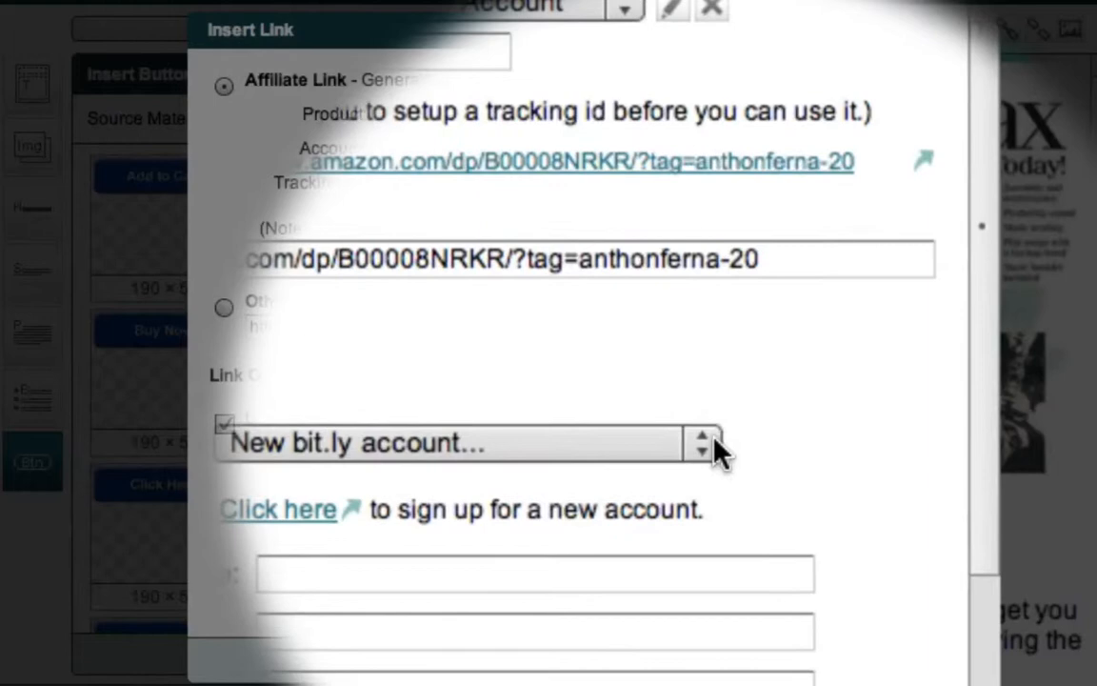
left_click(705, 442)
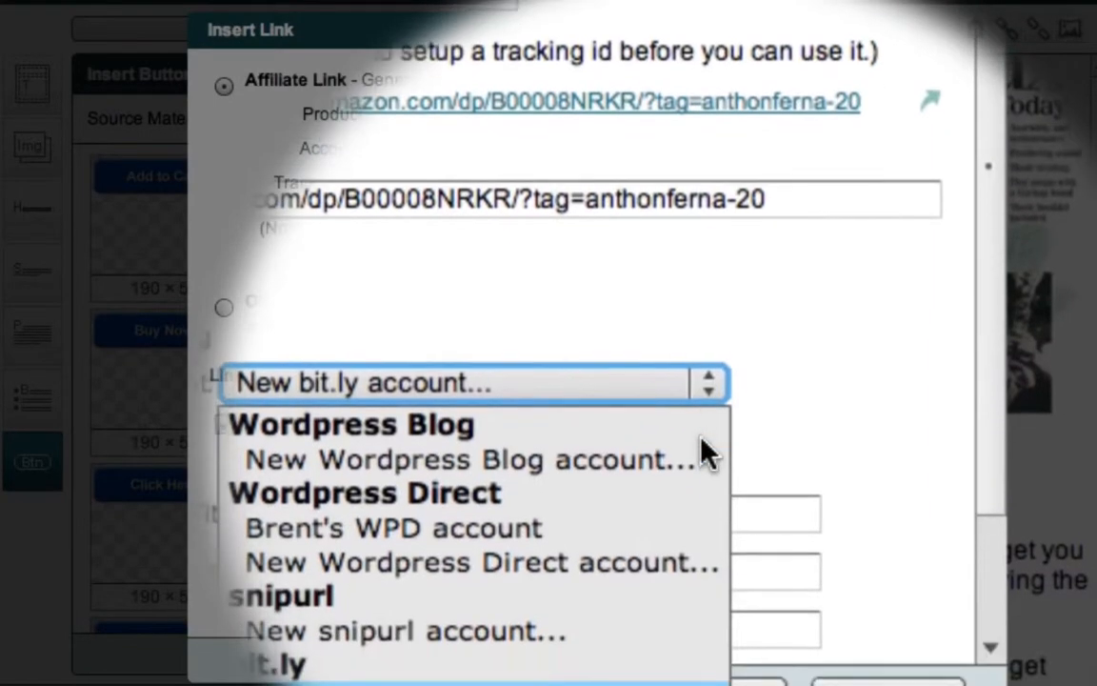
left_click(470, 459)
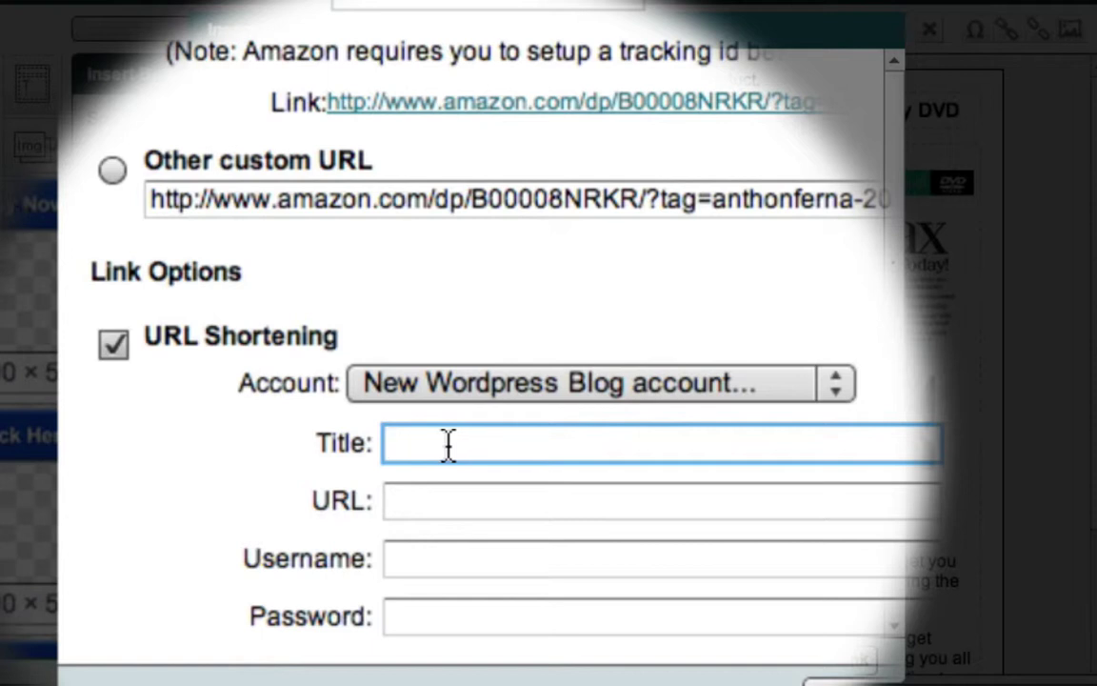
type("My Blog")
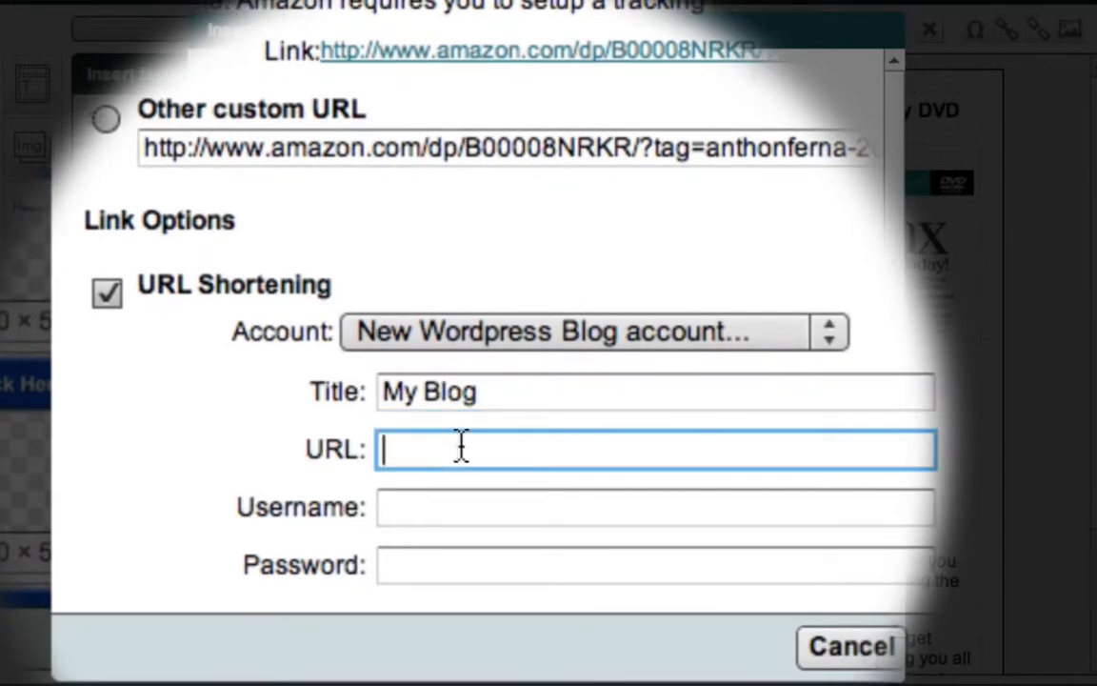
type("http")
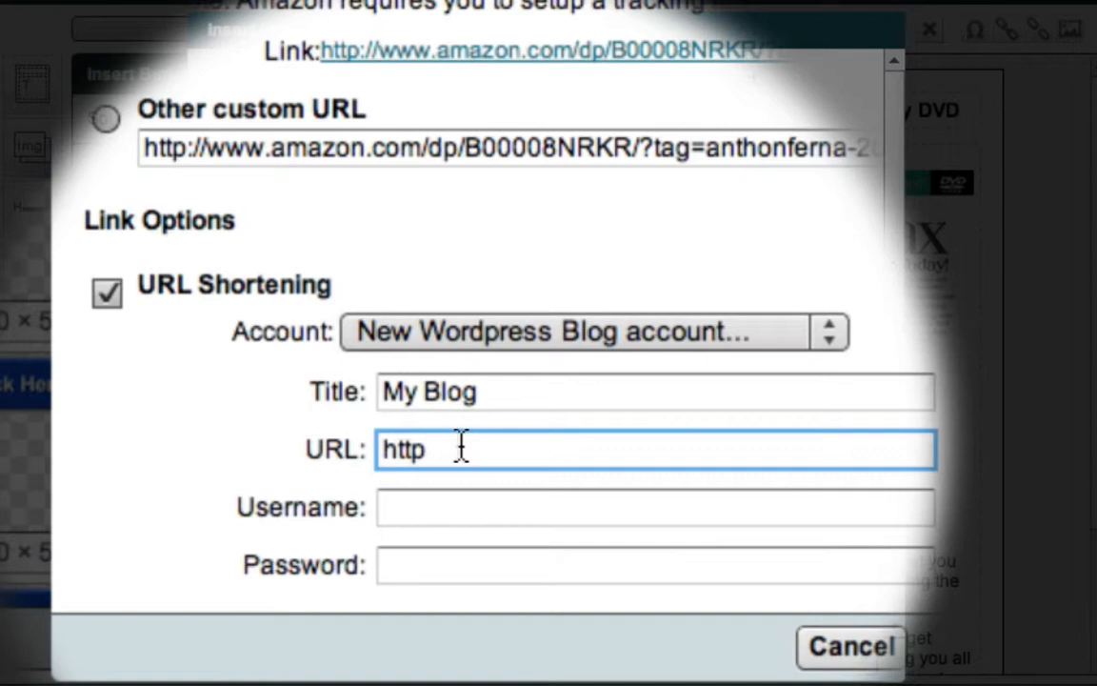
type("://www.")
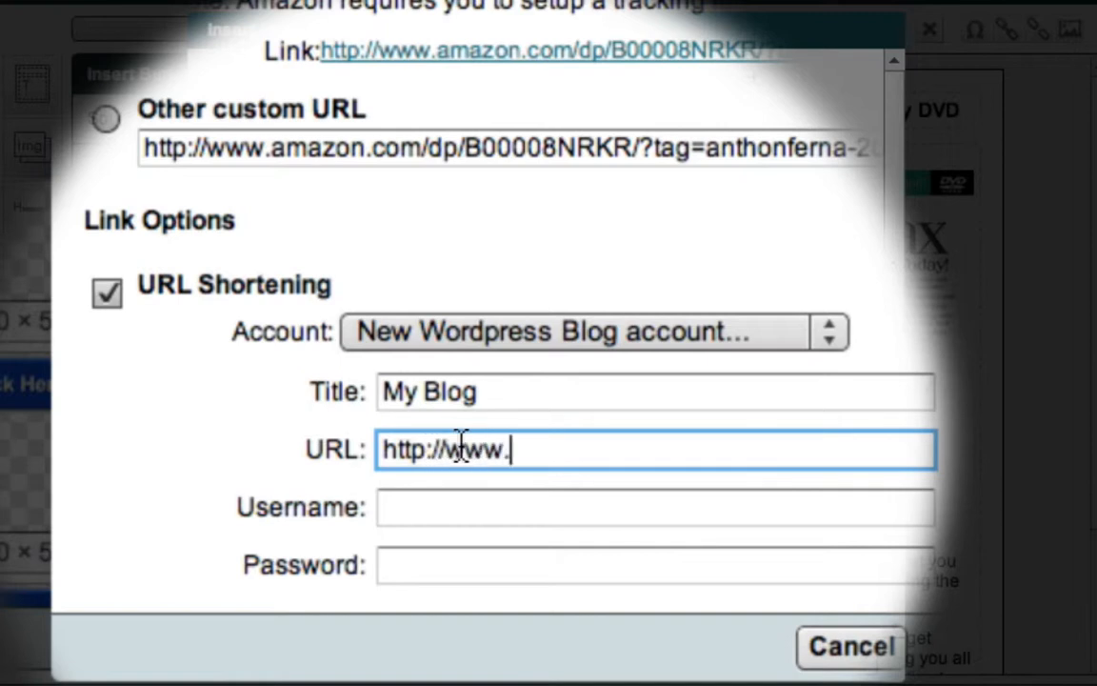
type("anthonyfernando.com")
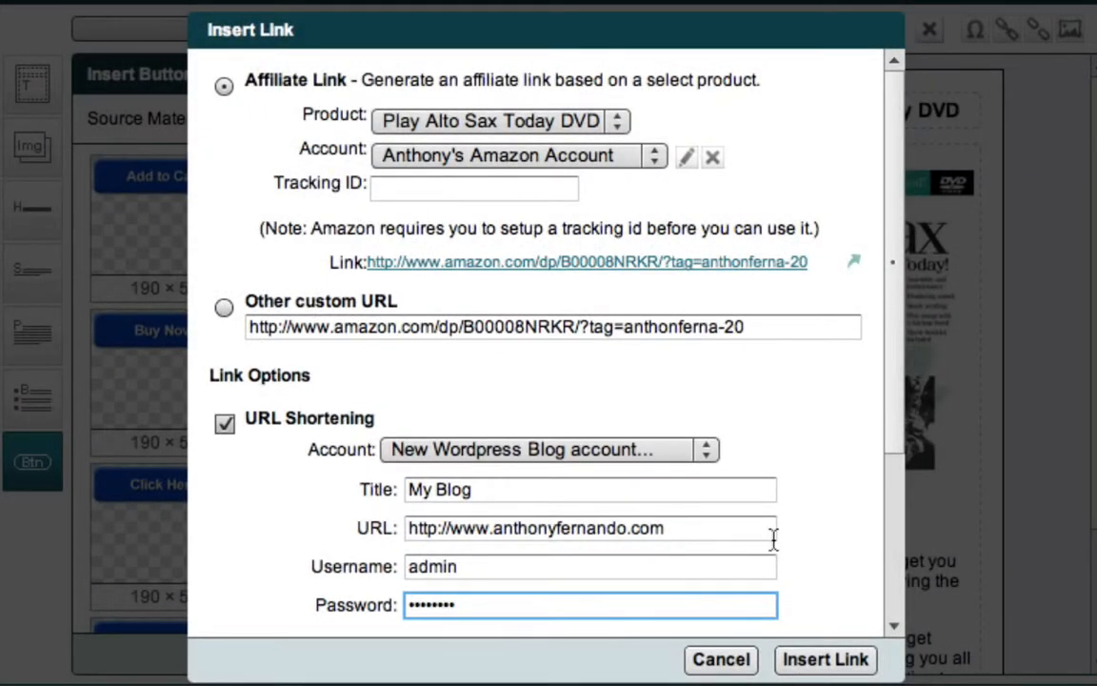
scroll("down", 3)
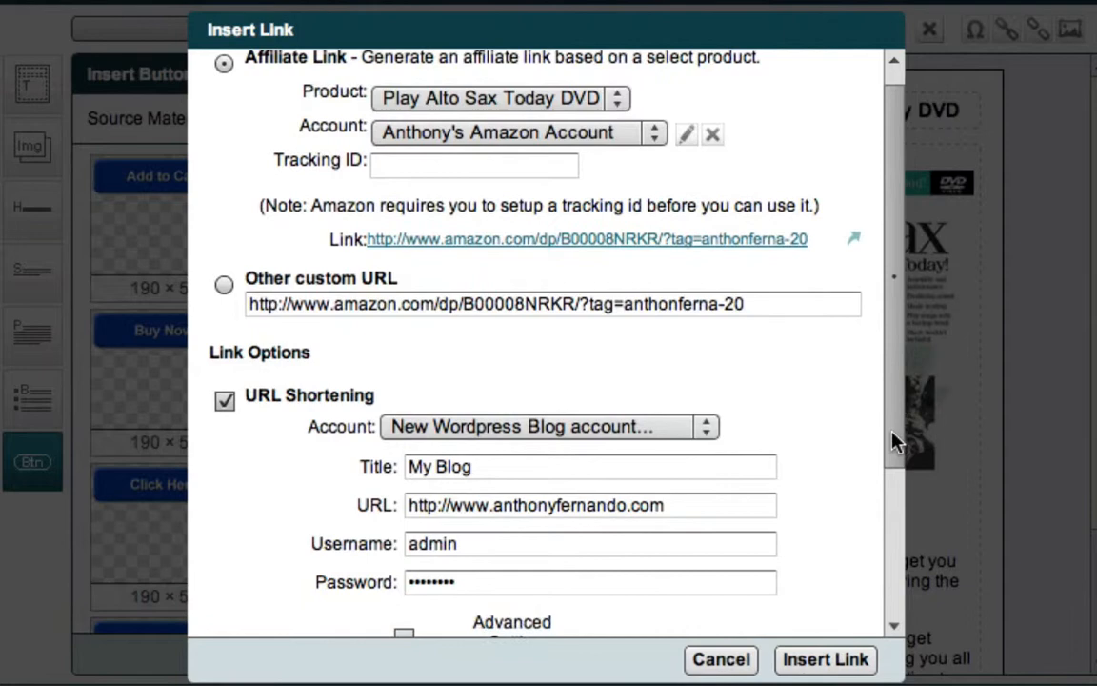
scroll("down", 3)
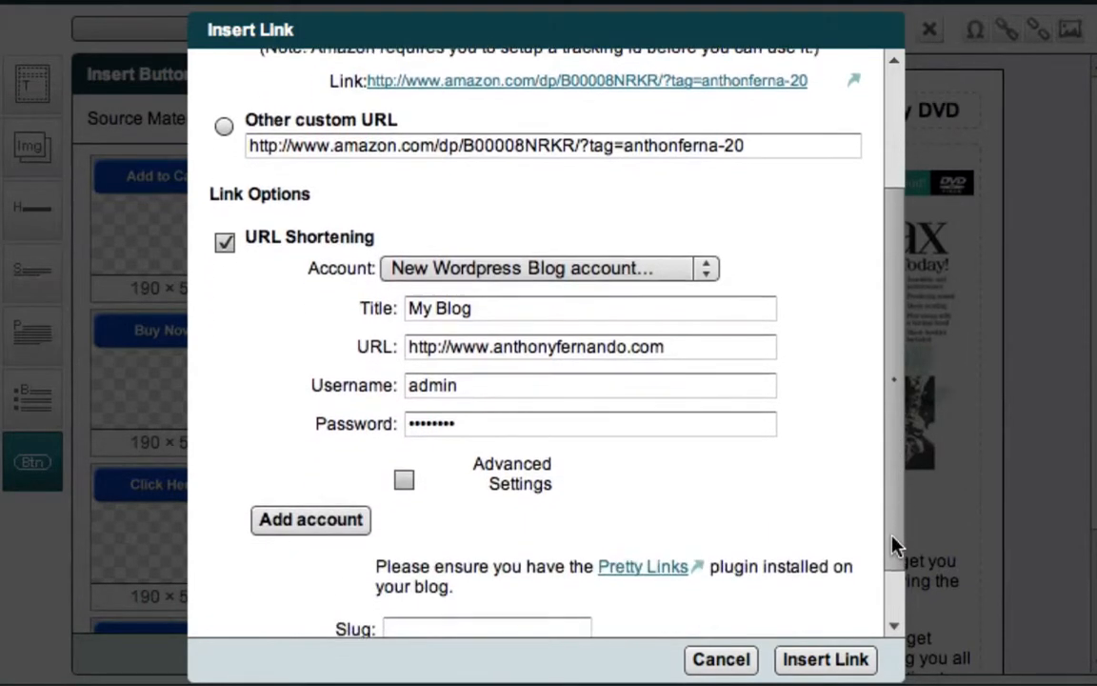
scroll("down", 3)
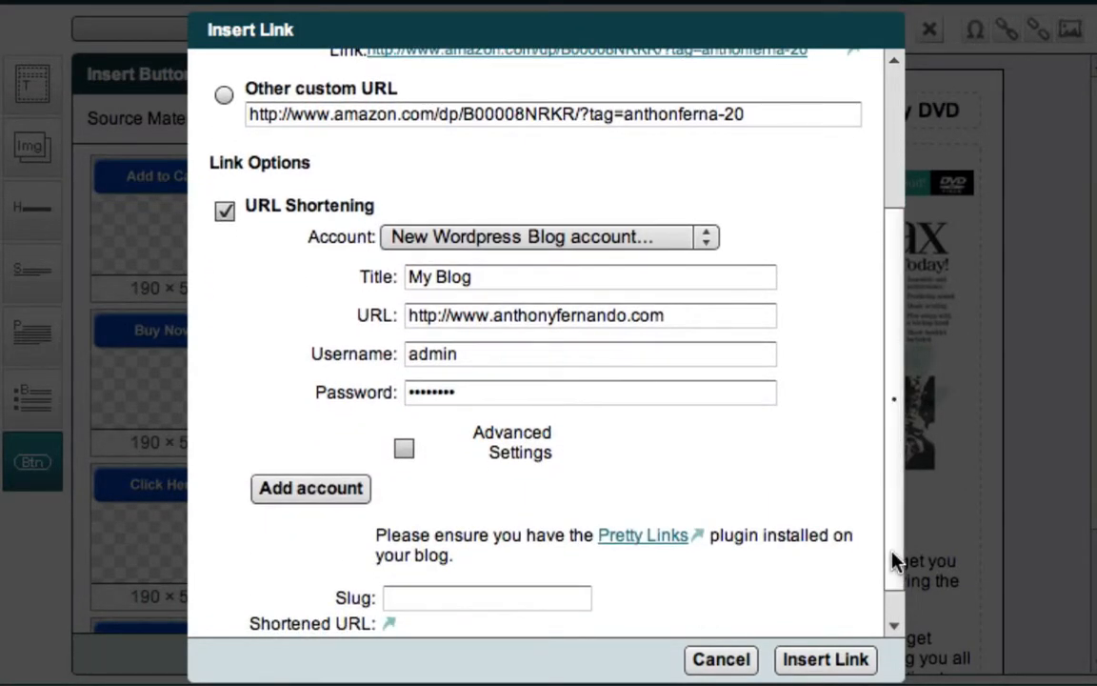
mouse_move(620, 568)
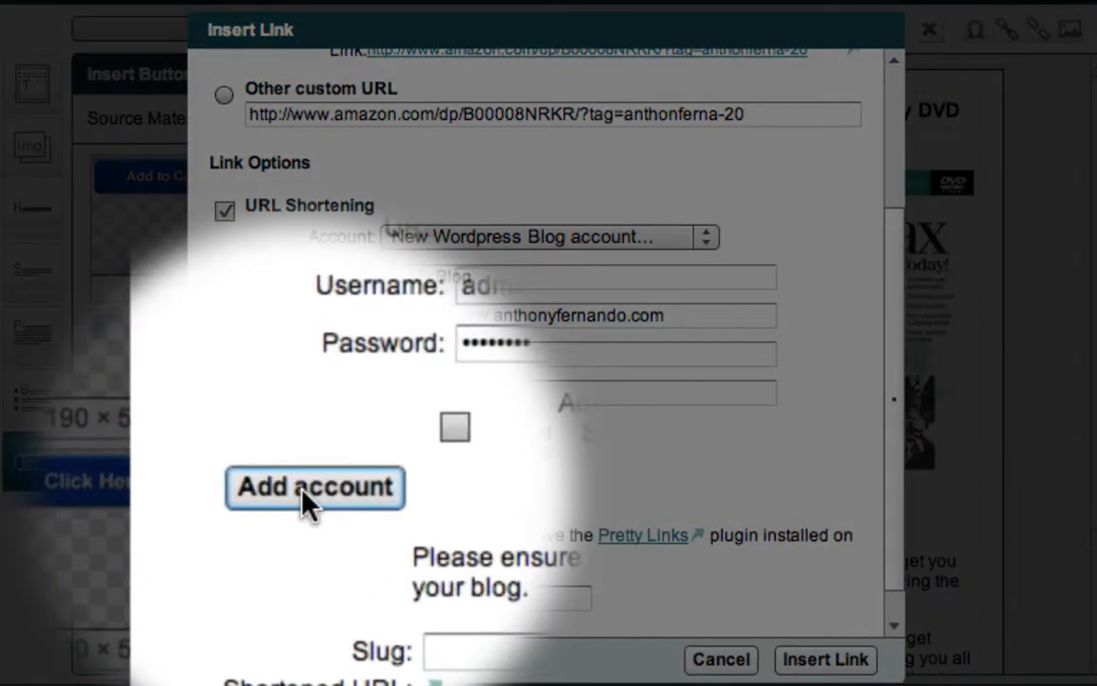
- Save the My Blog account and shorten the affiliate URL with the slug testlink1
left_click(315, 487)
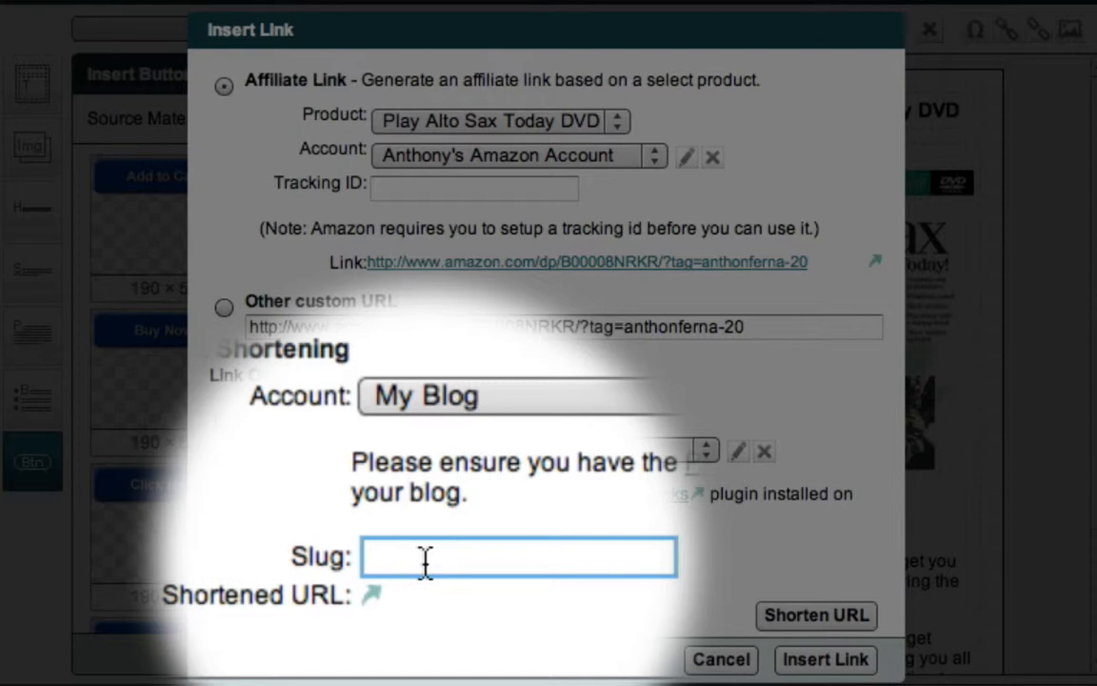
type("testlink1")
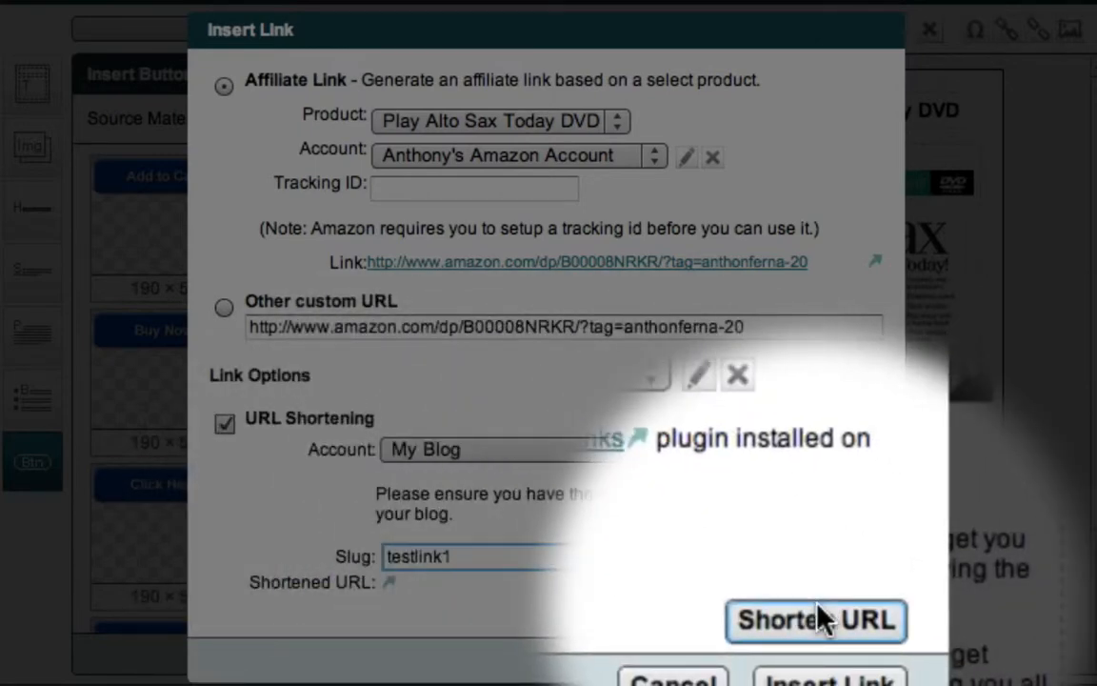
left_click(815, 620)
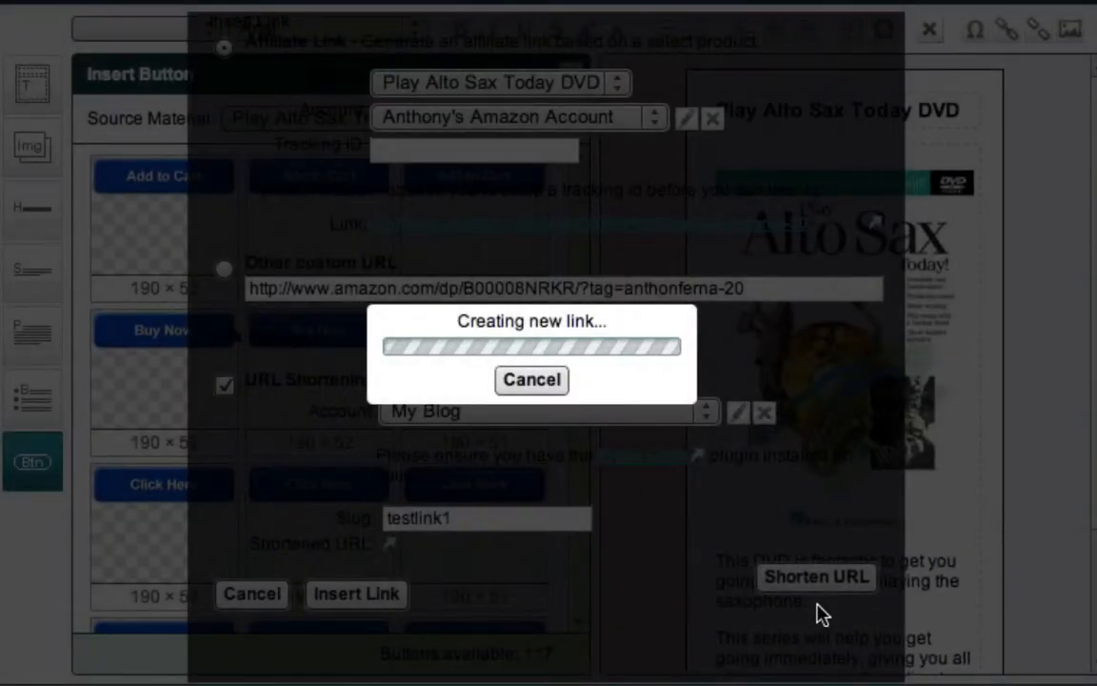
left_click(816, 614)
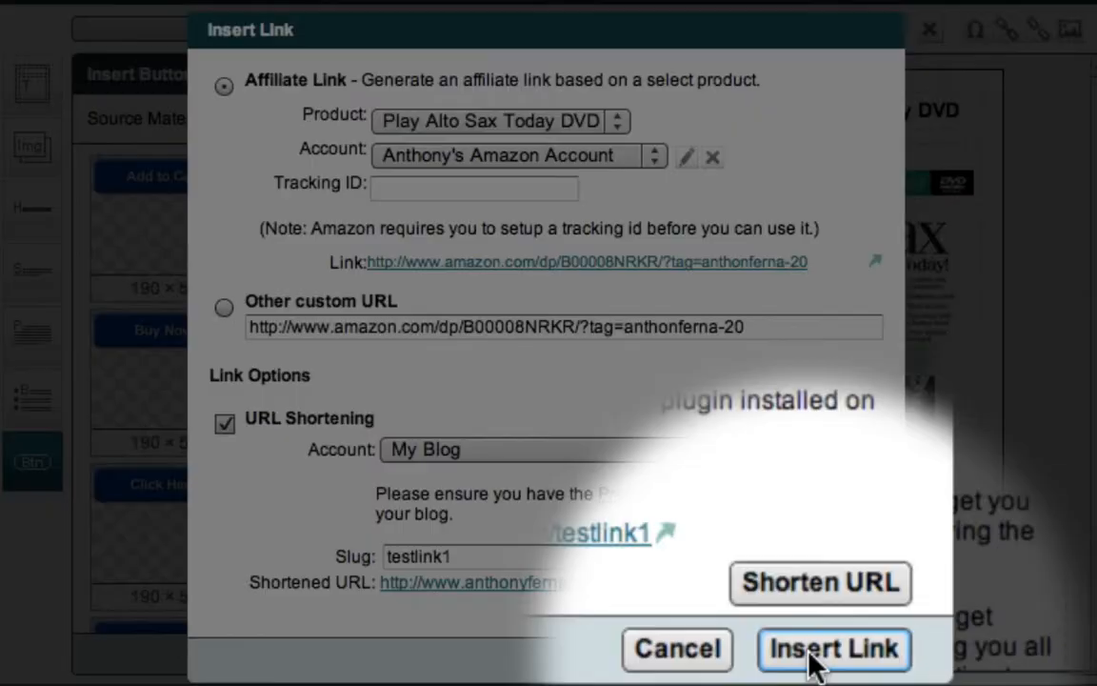
- Insert the shortened link into the ad and check the Find Out More button in the preview
left_click(833, 649)
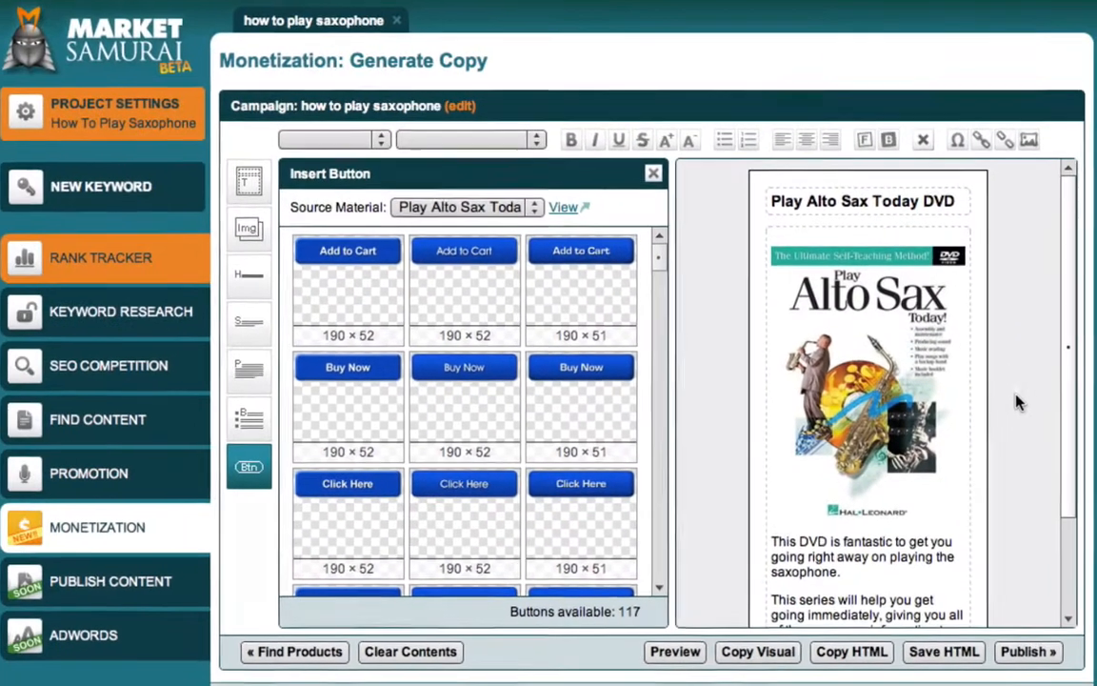
scroll("down", 3)
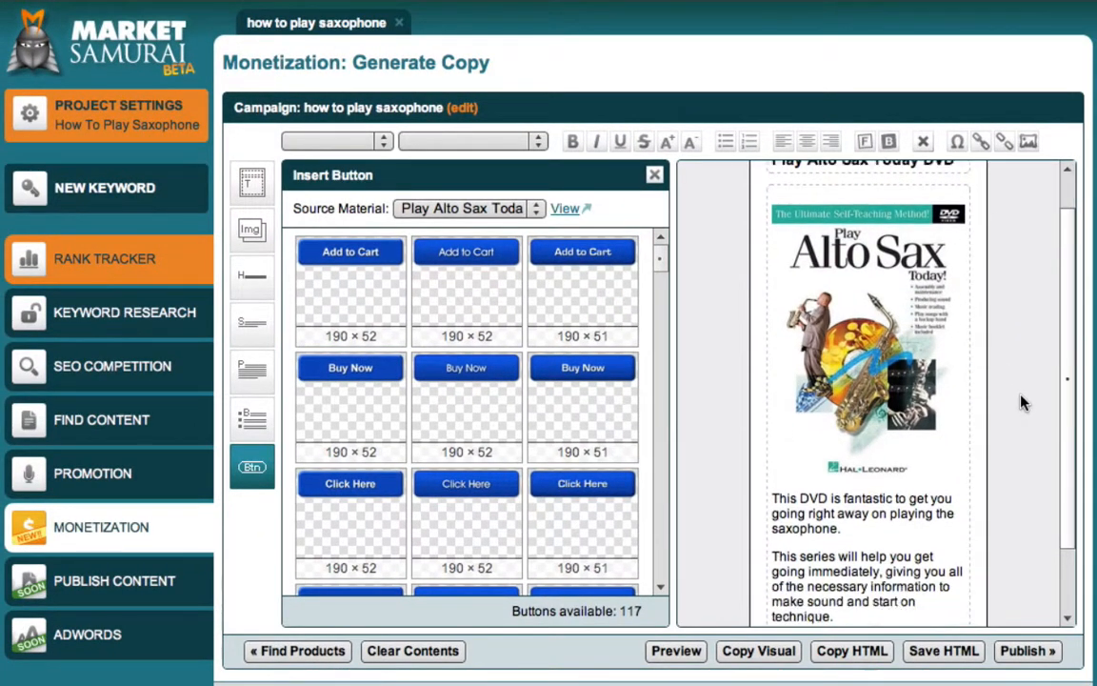
scroll("down", 3)
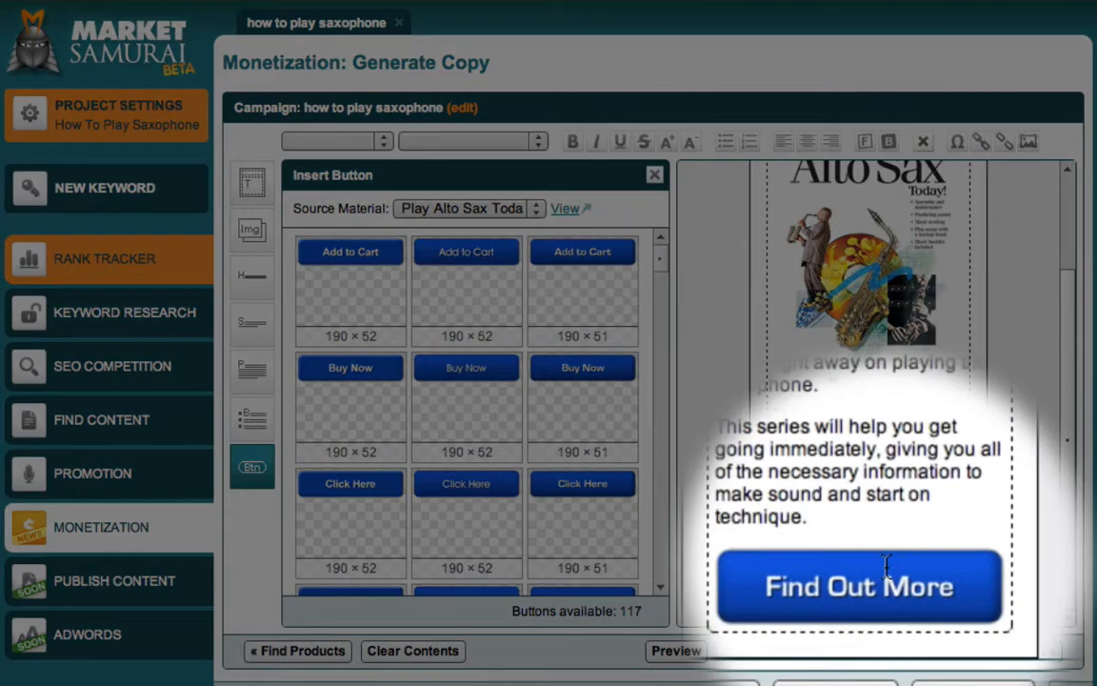
left_click(858, 585)
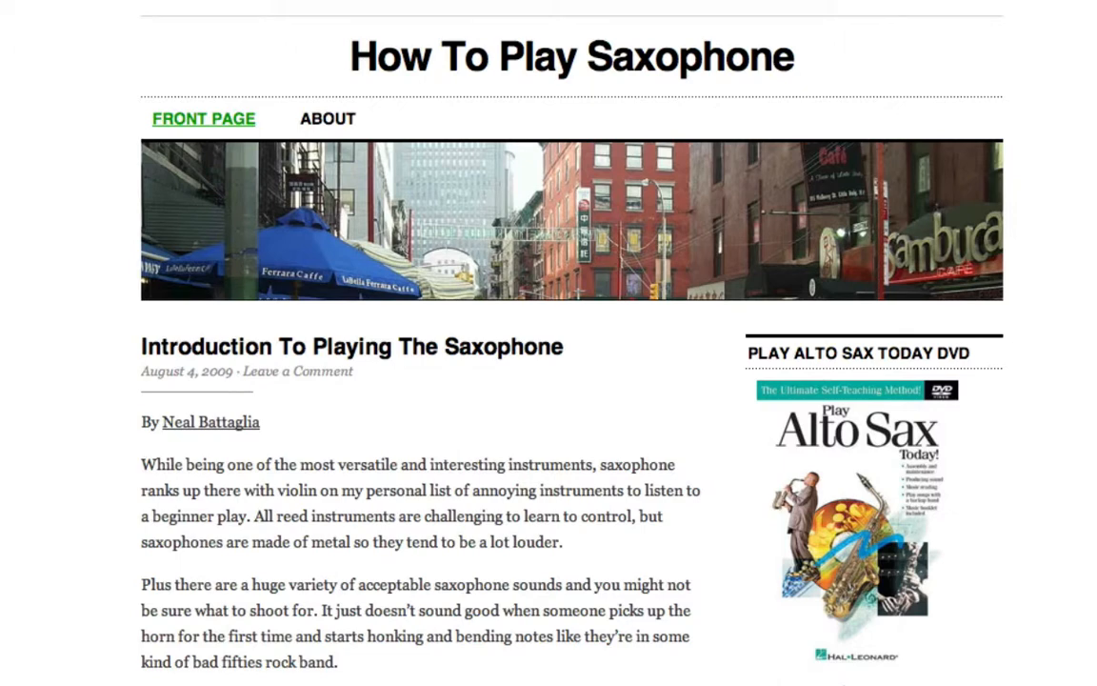
- Follow the sidebar ad's Find Out More link on the live blog
scroll("down", 3)
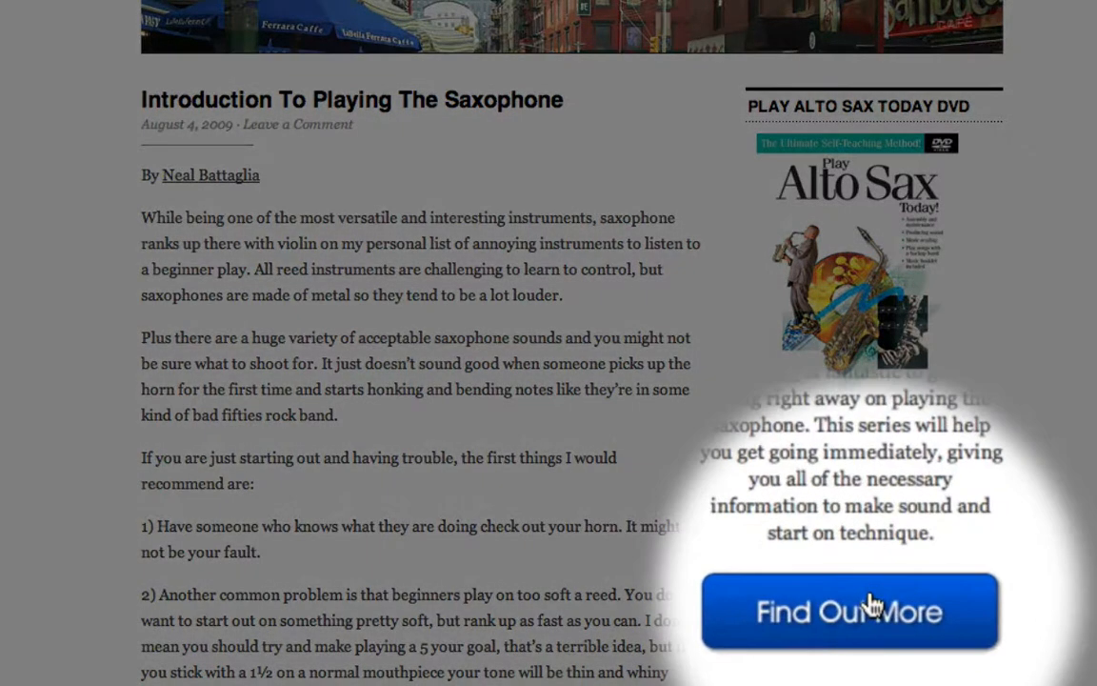
left_click(848, 610)
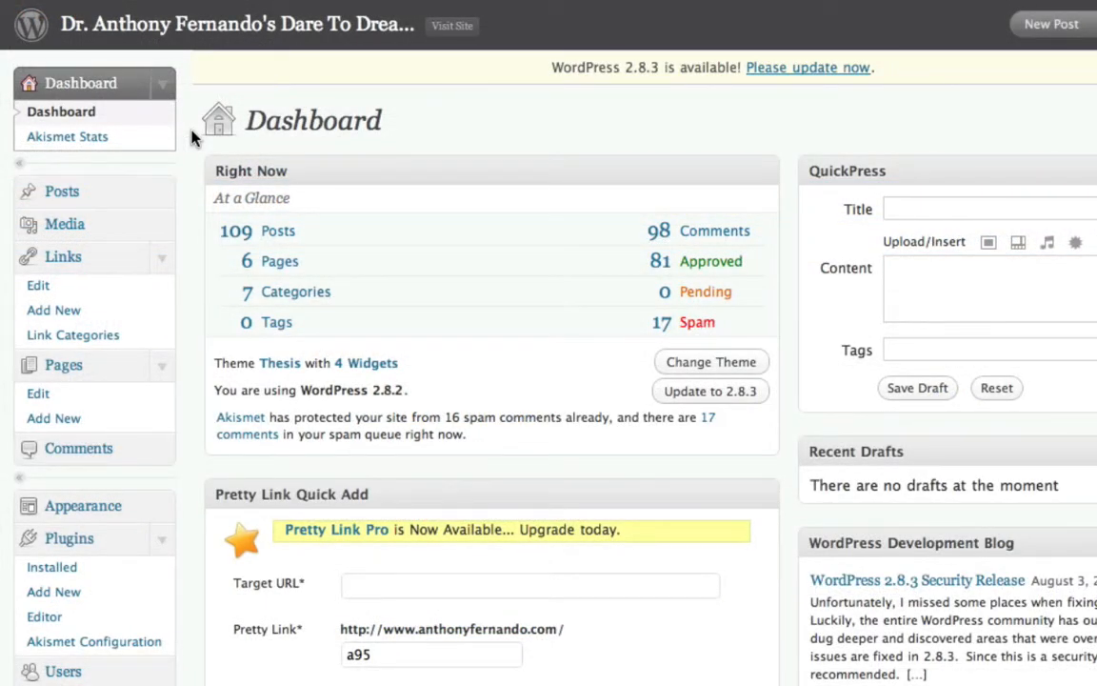
- View the Pretty Link list in WordPress showing testlink1 with one hit recorded
scroll("down", 3)
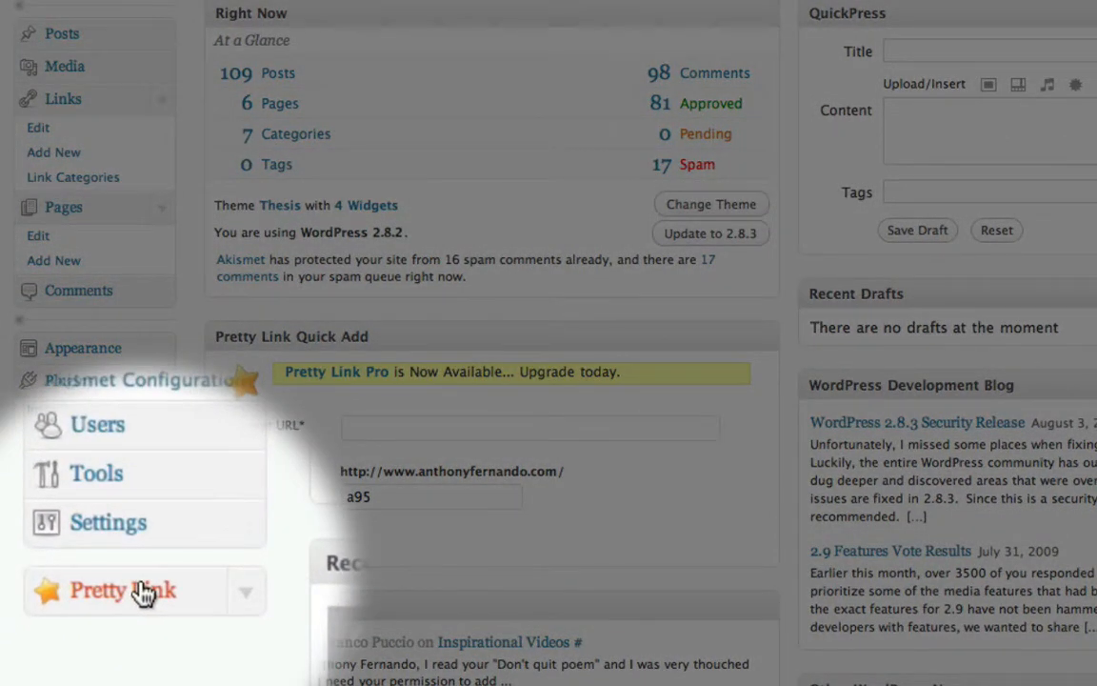
left_click(122, 589)
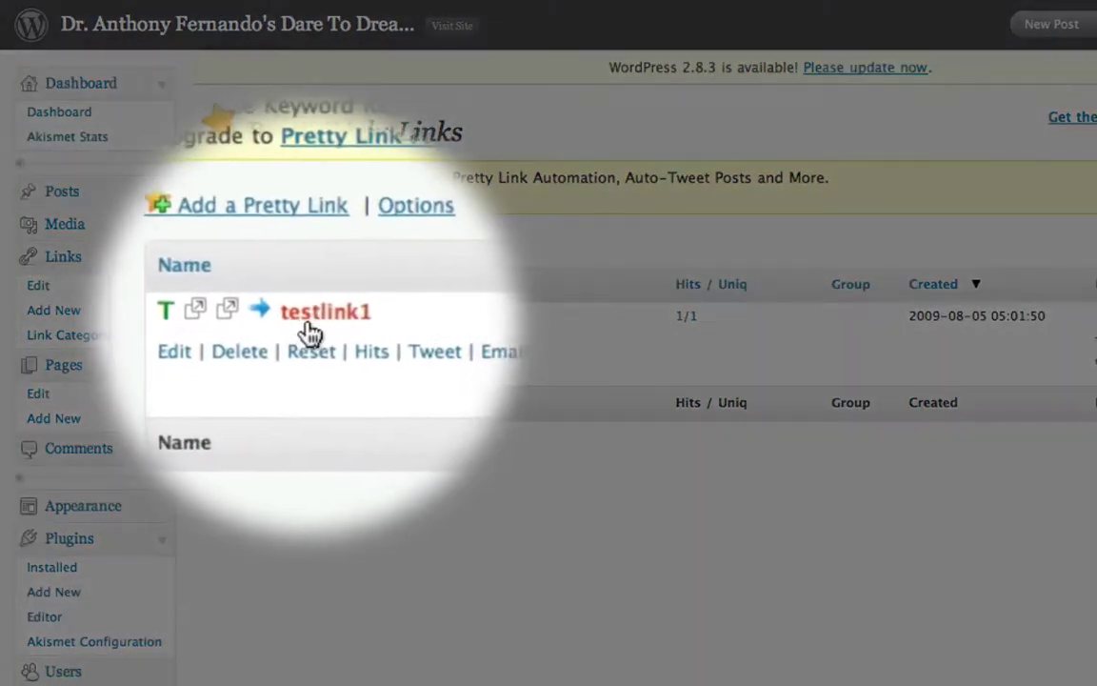
mouse_move(688, 324)
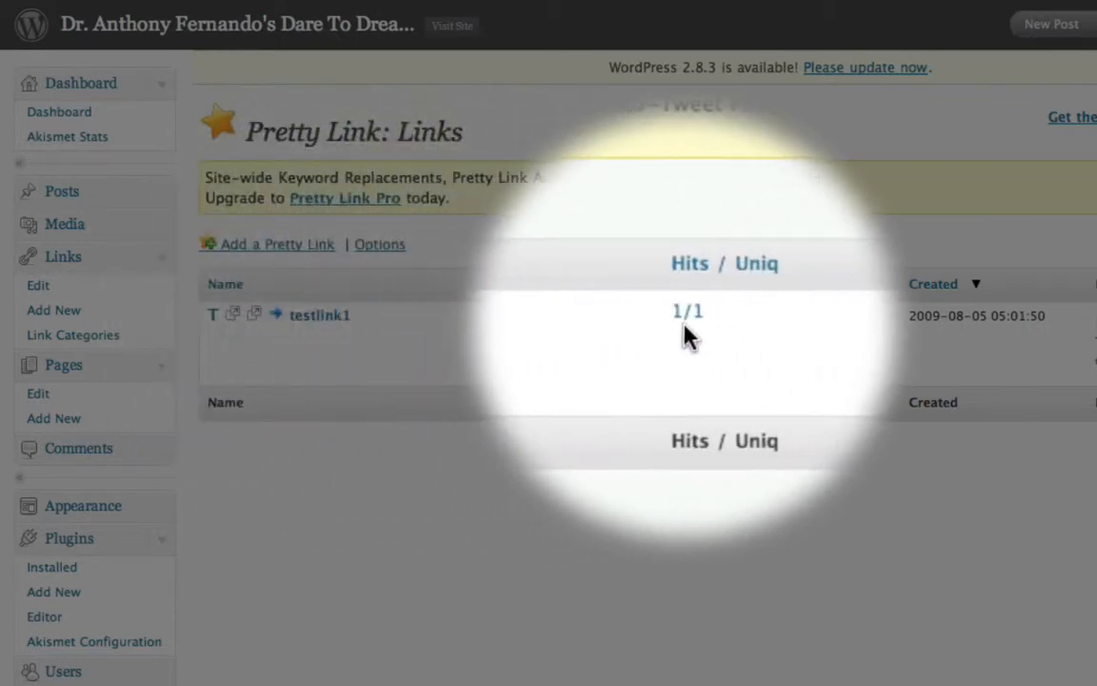